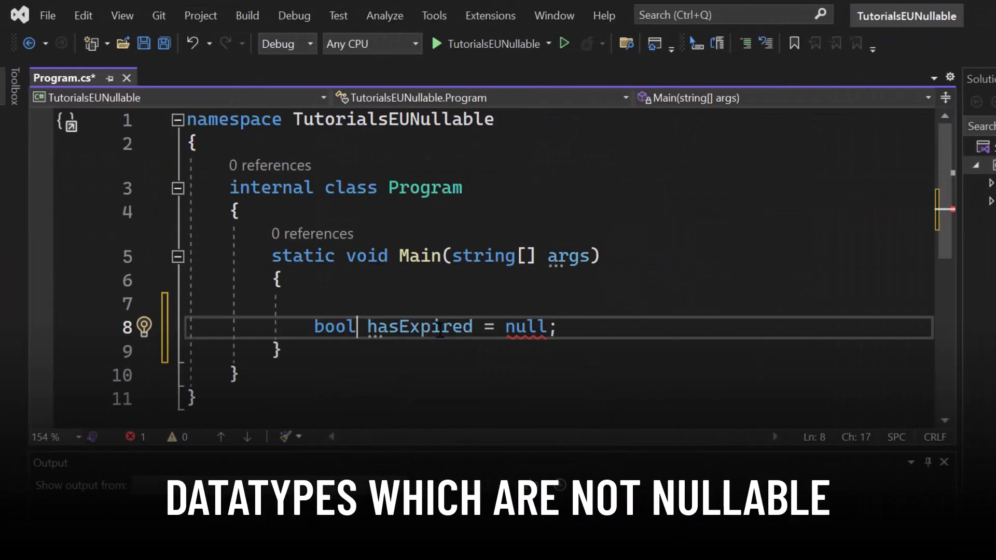
Change the declaration to bool? hasExpired and type if(hasExpired) on the next line
type("?")
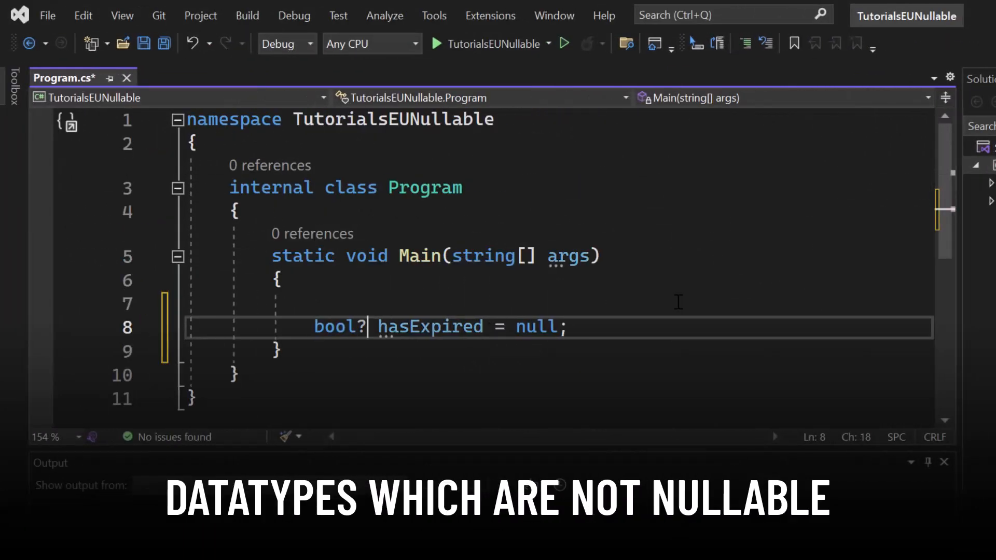
type("i")
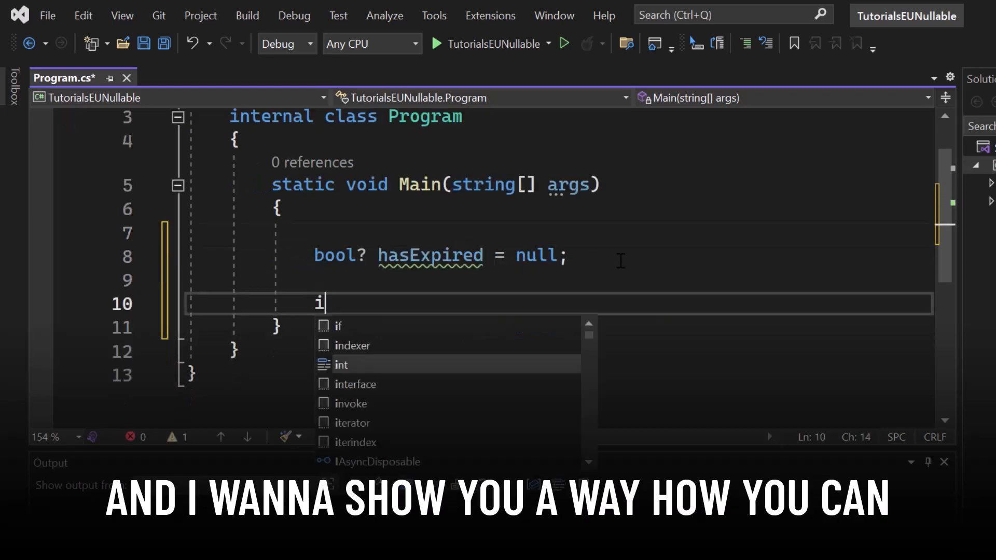
type("f(hasExpired)")
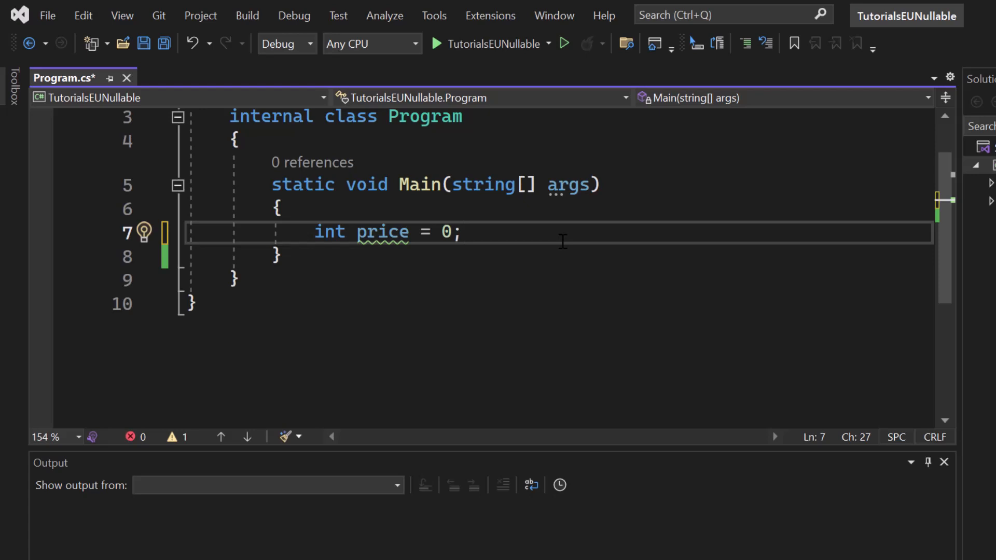
Add a second declaration, int price = null, below int price = 0
left_click(464, 231)
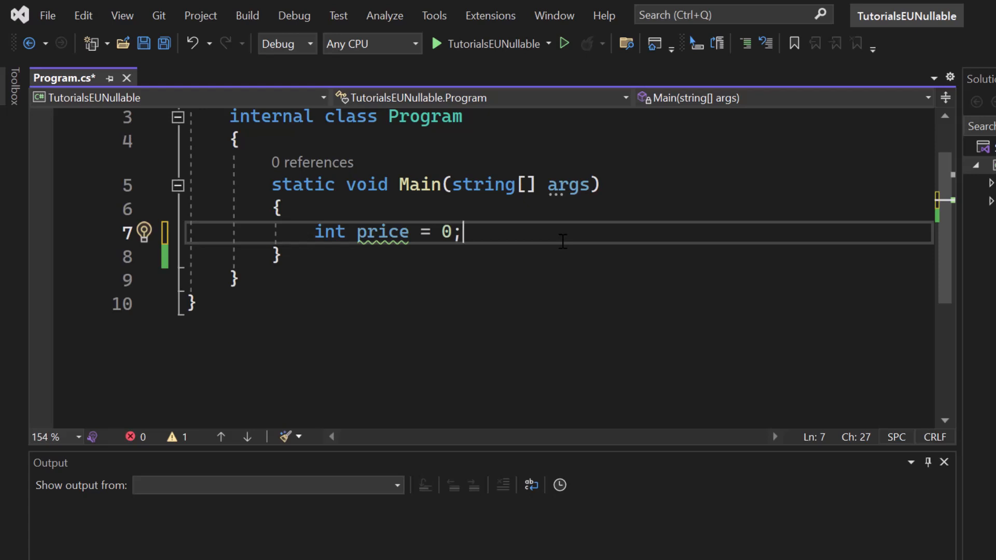
scroll("up", 3)
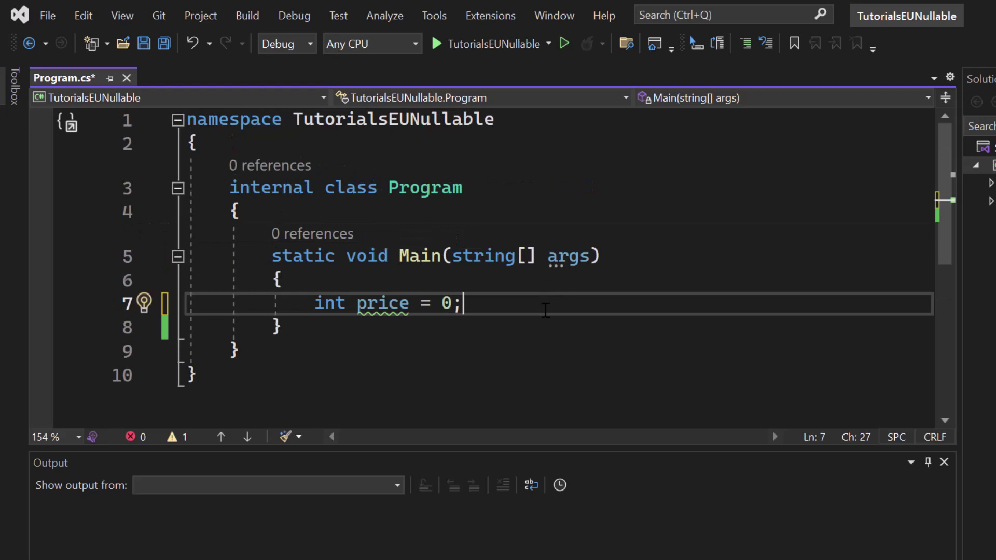
mouse_move(566, 308)
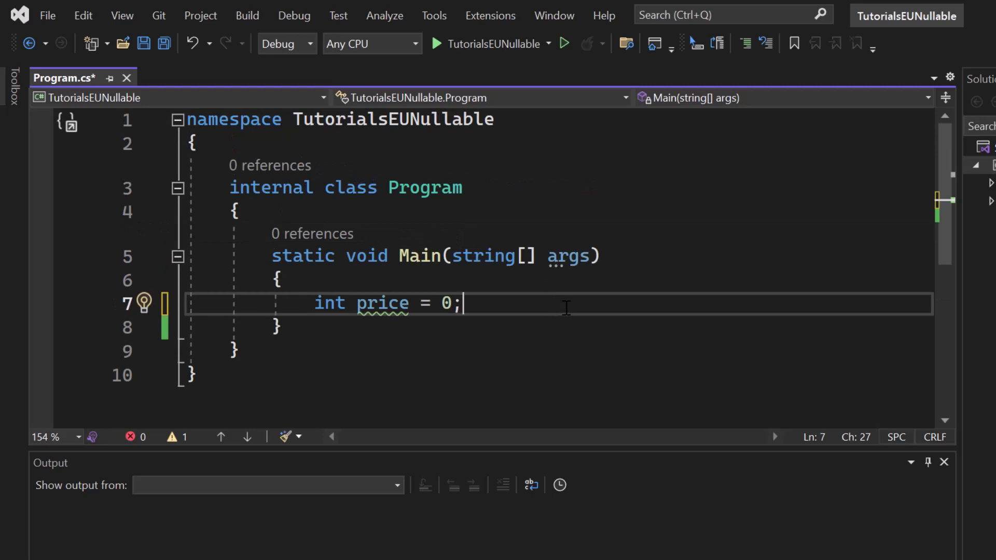
type("i")
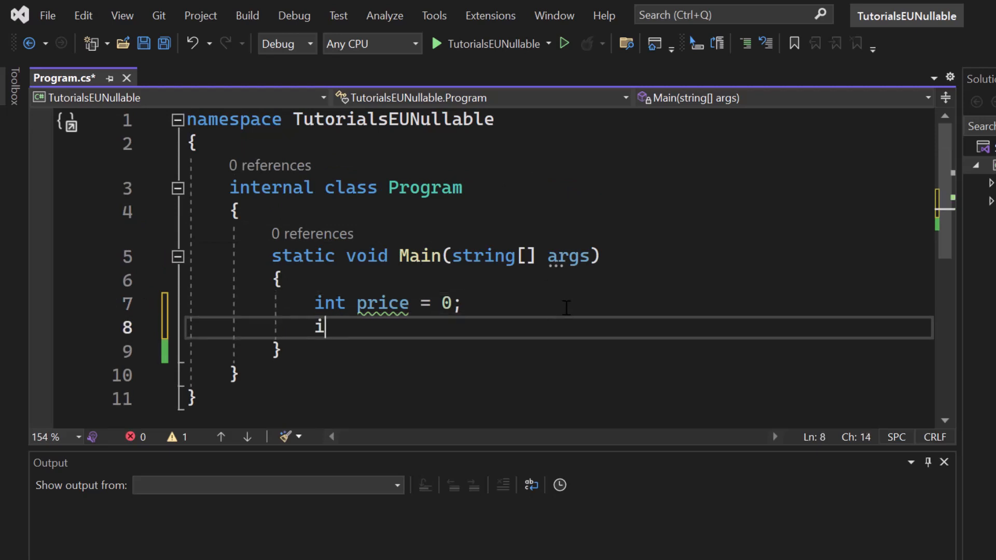
type("nt price = nj")
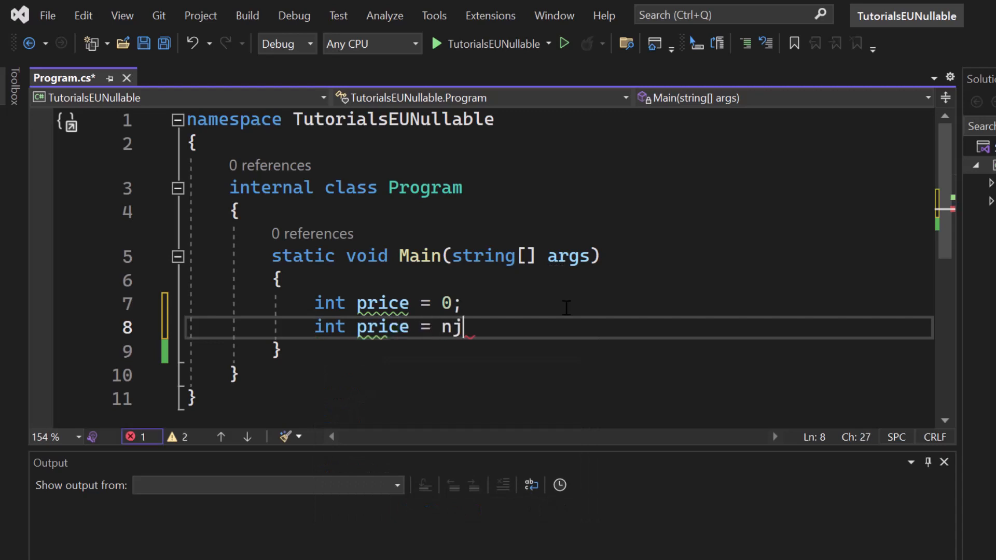
key("Backspace")
type(" //")
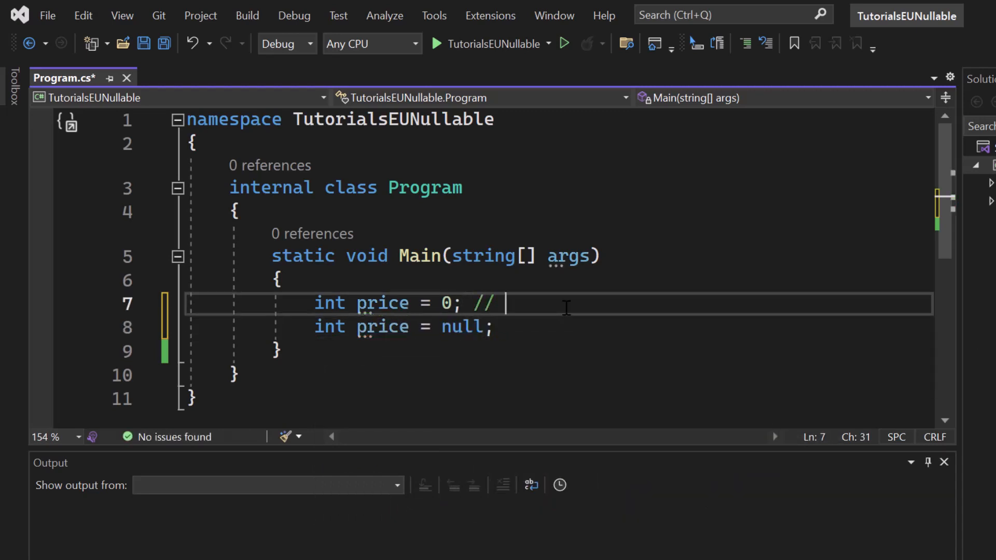
Add the comments '// <- 0' and '// <- no value at all' to the price lines
type("<-")
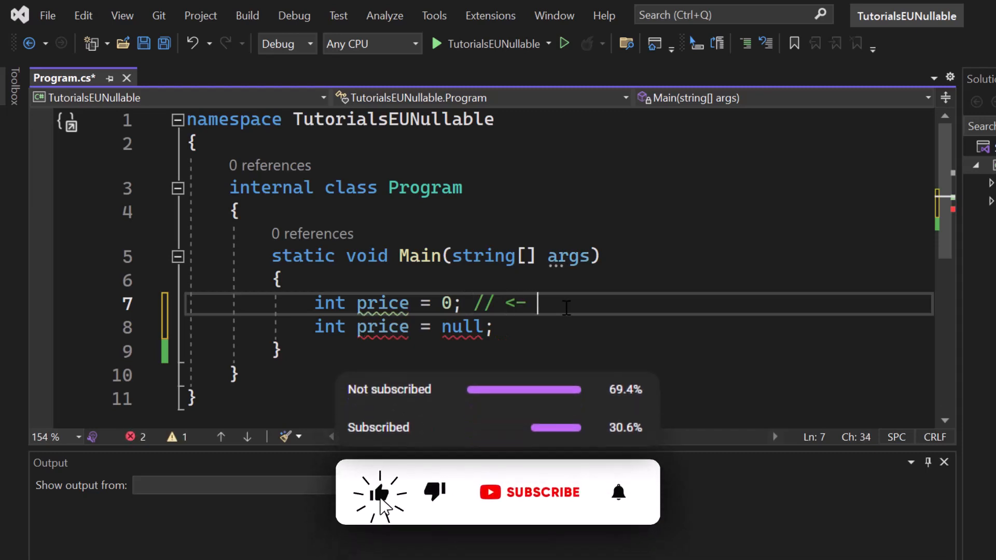
type("0")
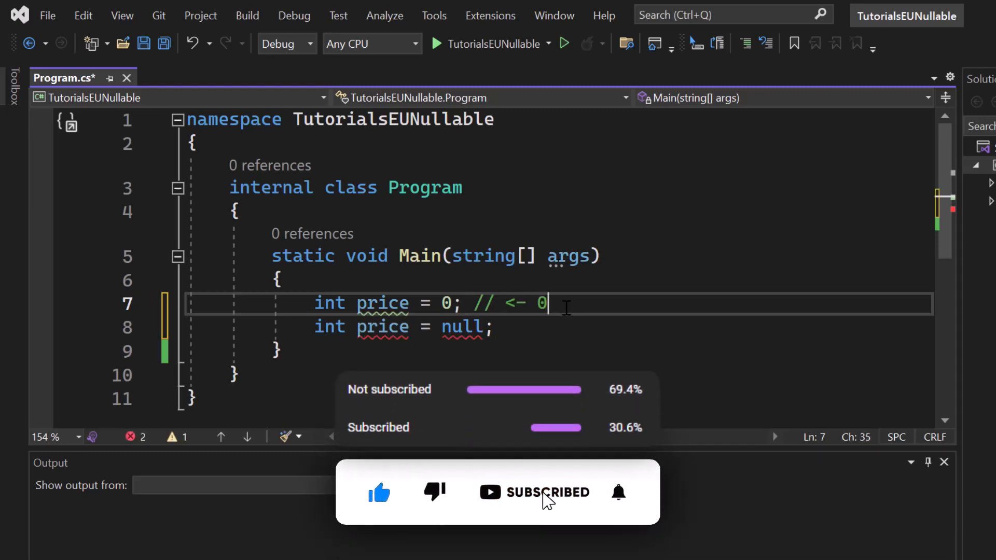
type("// <-")
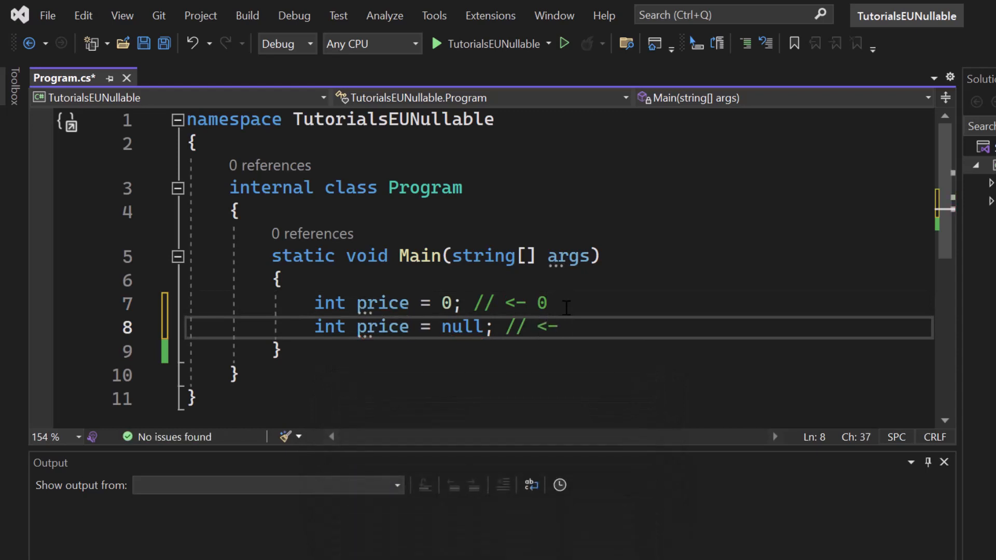
type("no value at all")
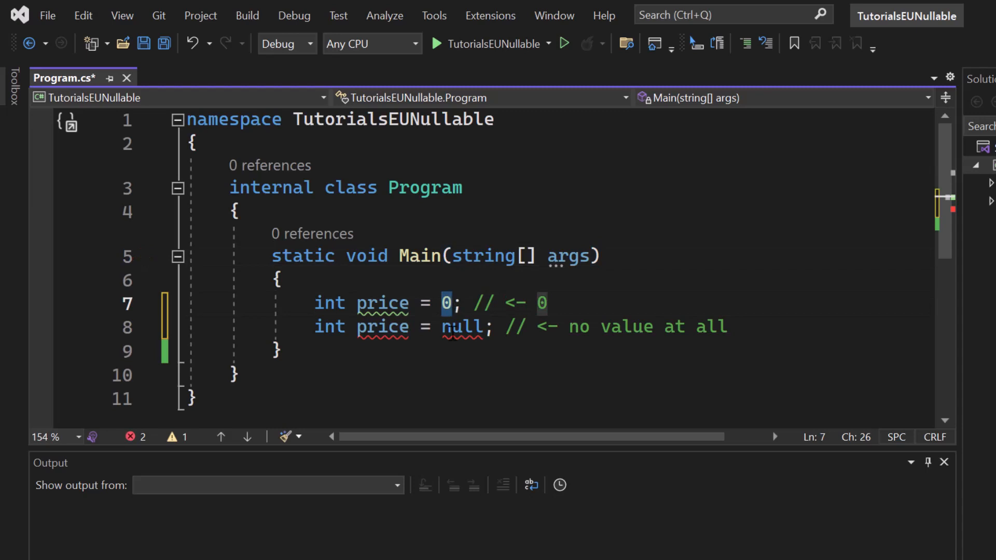
double_click(462, 327)
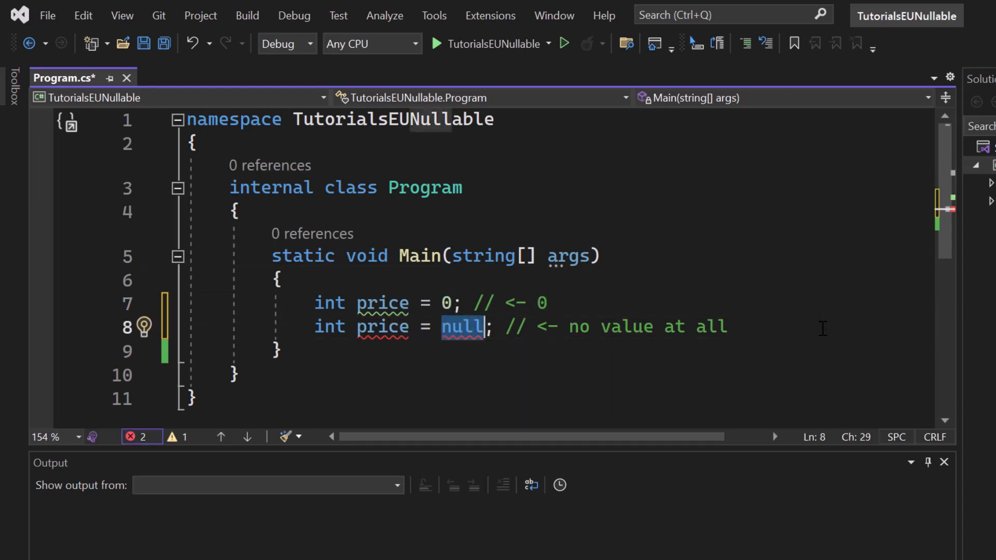
mouse_move(743, 326)
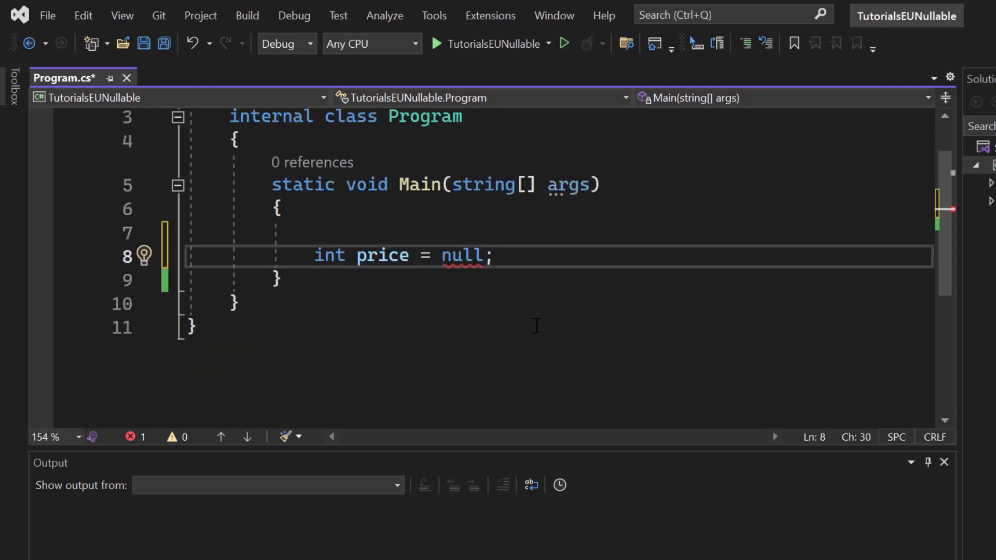
Type bool hasExpired = null, then delete that line, leaving only int price = null
type("bool")
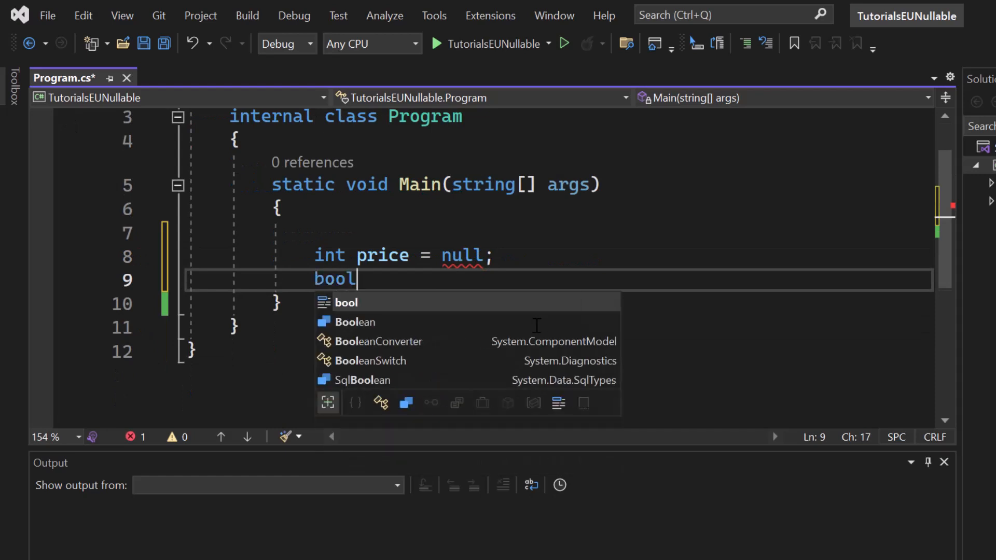
type("hasE")
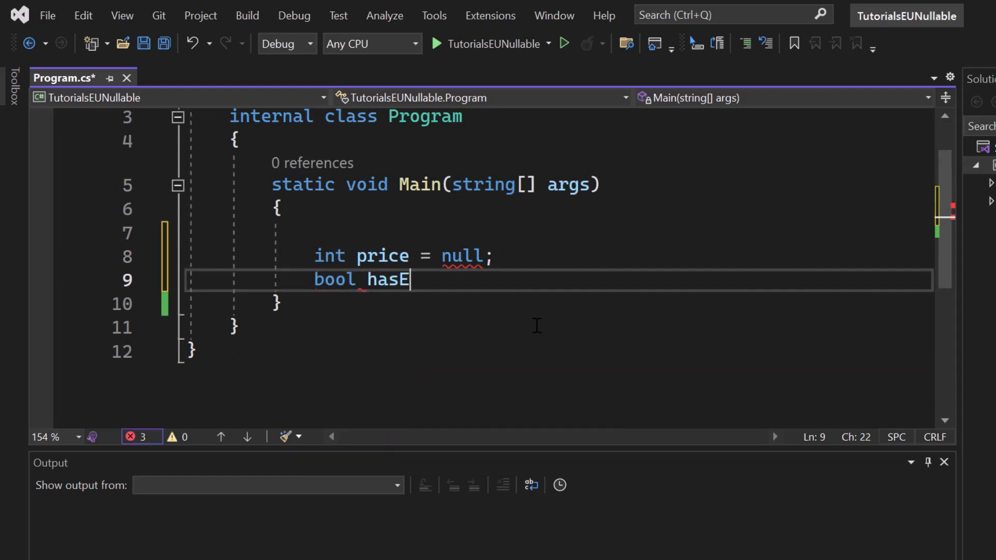
type("xpired = null;")
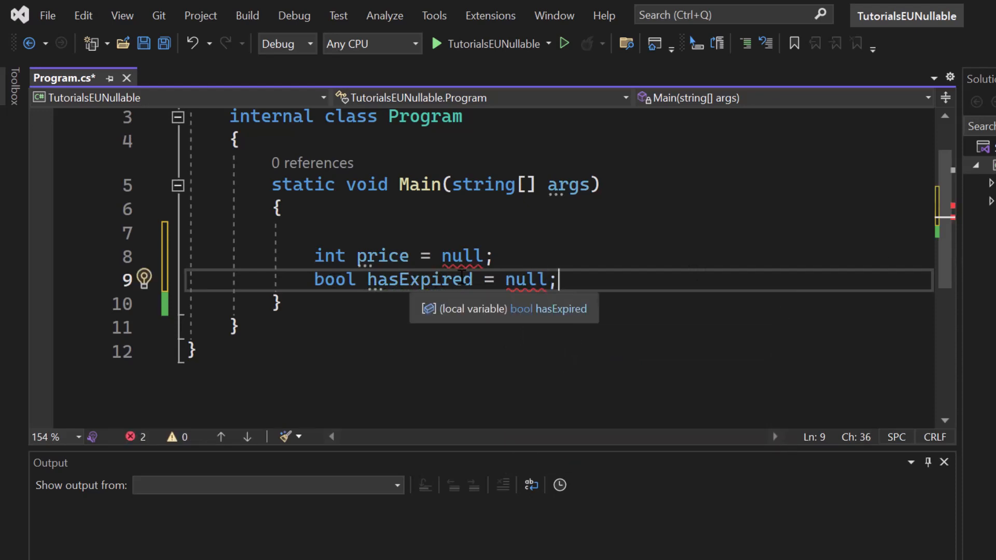
mouse_move(963, 328)
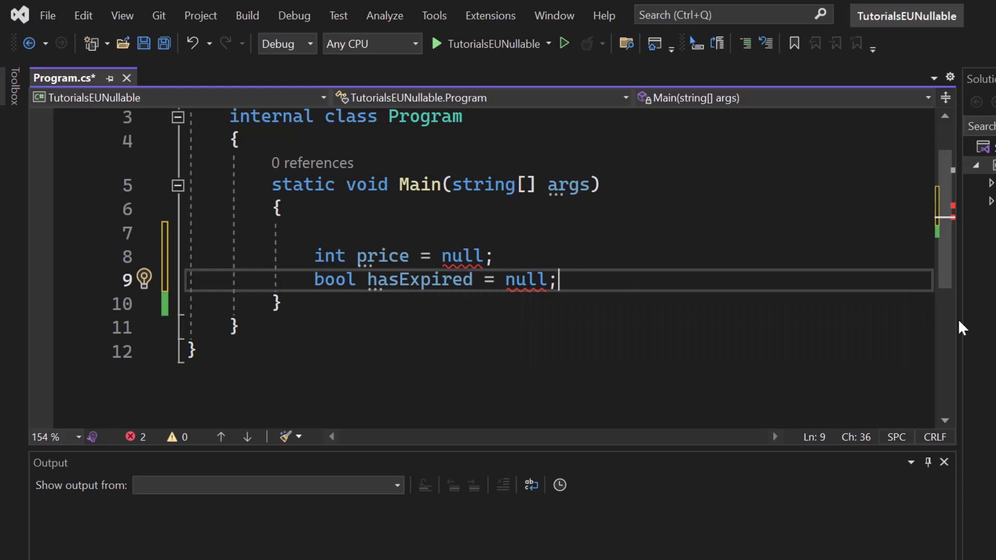
left_click(434, 280)
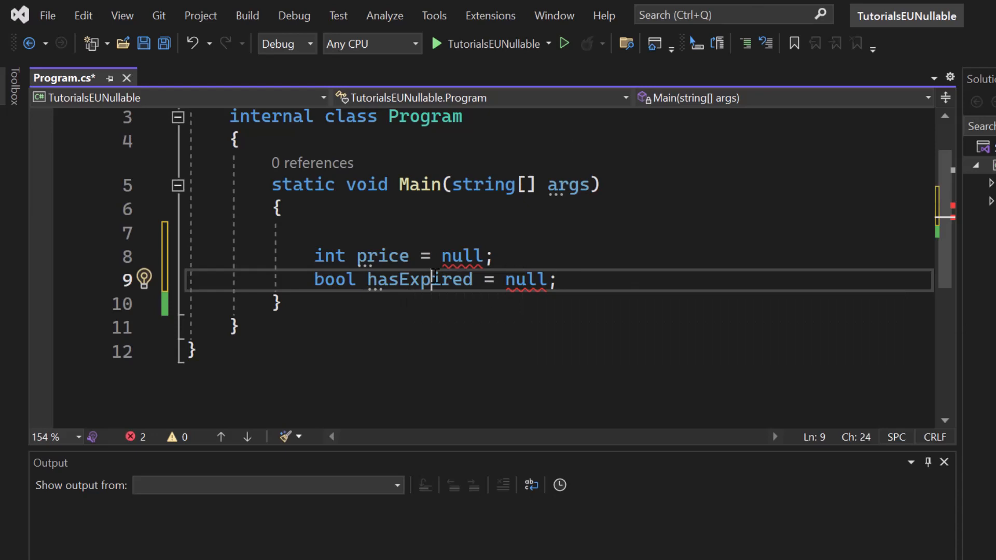
key("Delete")
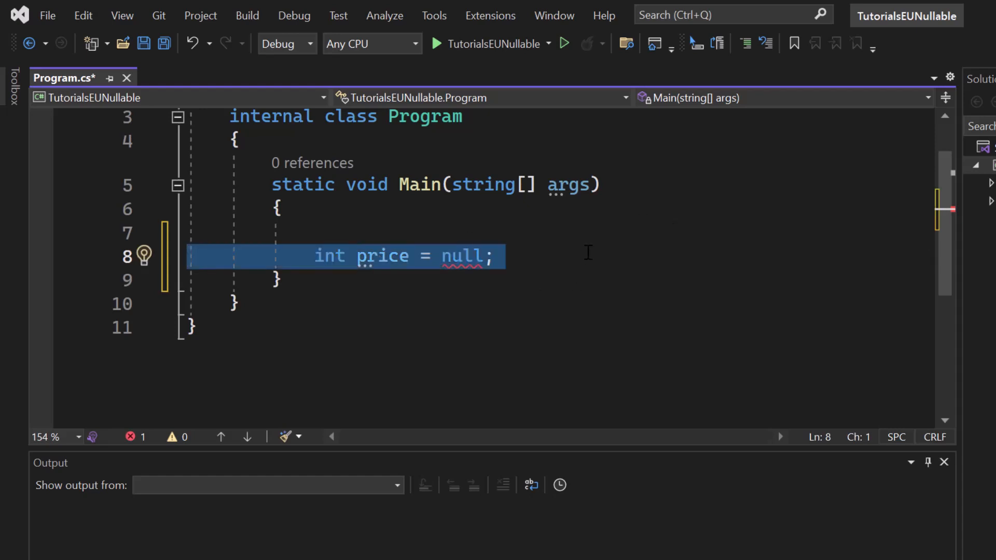
left_click(462, 255)
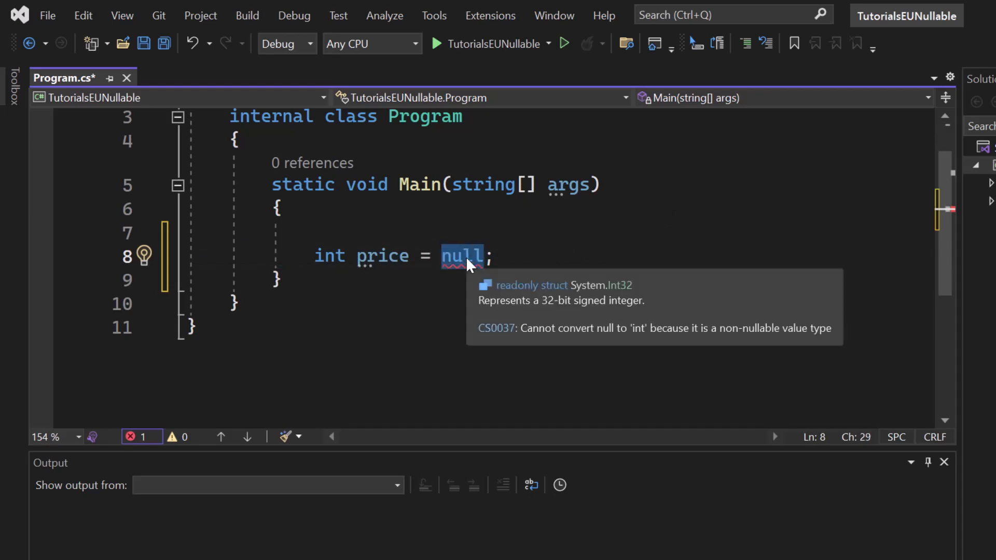
mouse_move(557, 335)
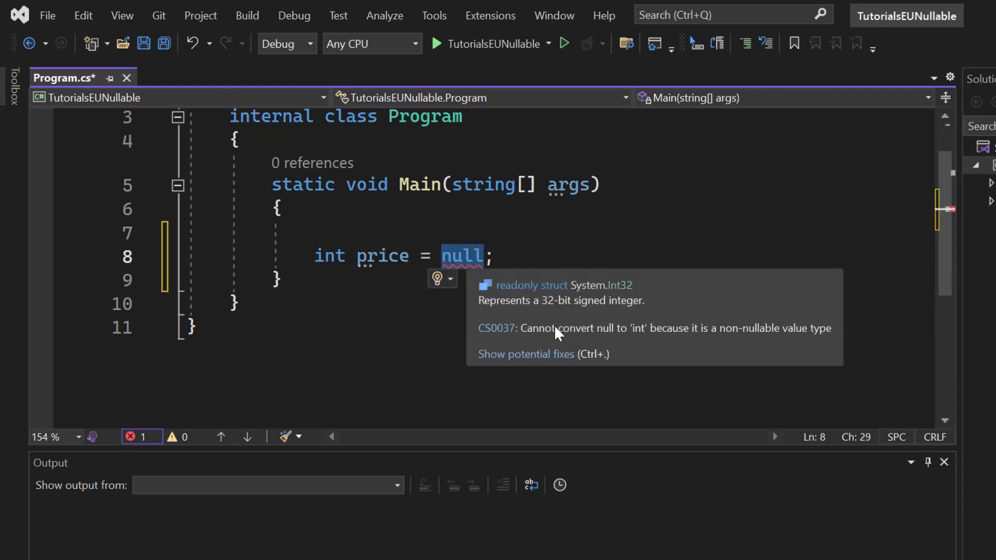
mouse_move(673, 335)
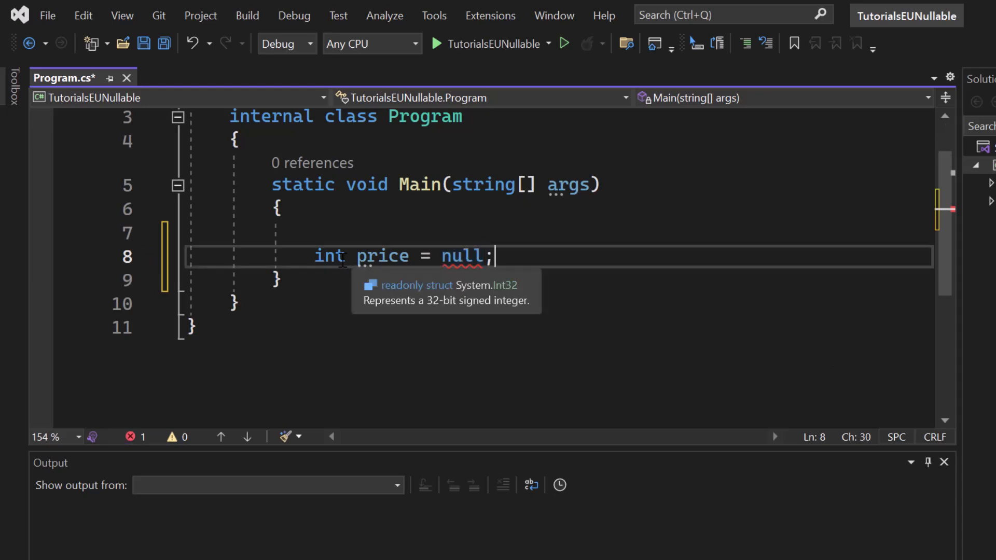
Change the price type to Nullable<int> and add a blank line below the declaration
type("Null")
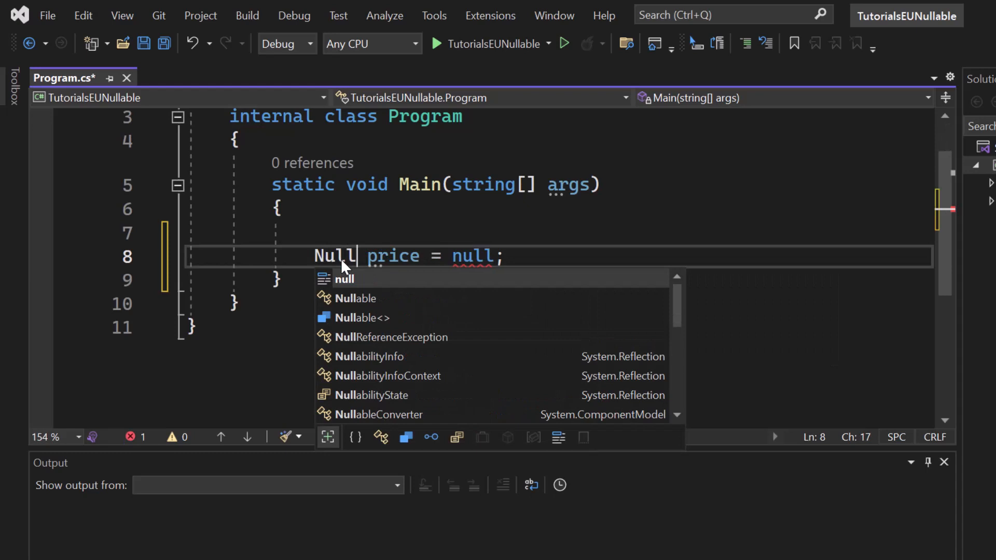
type("able<int>")
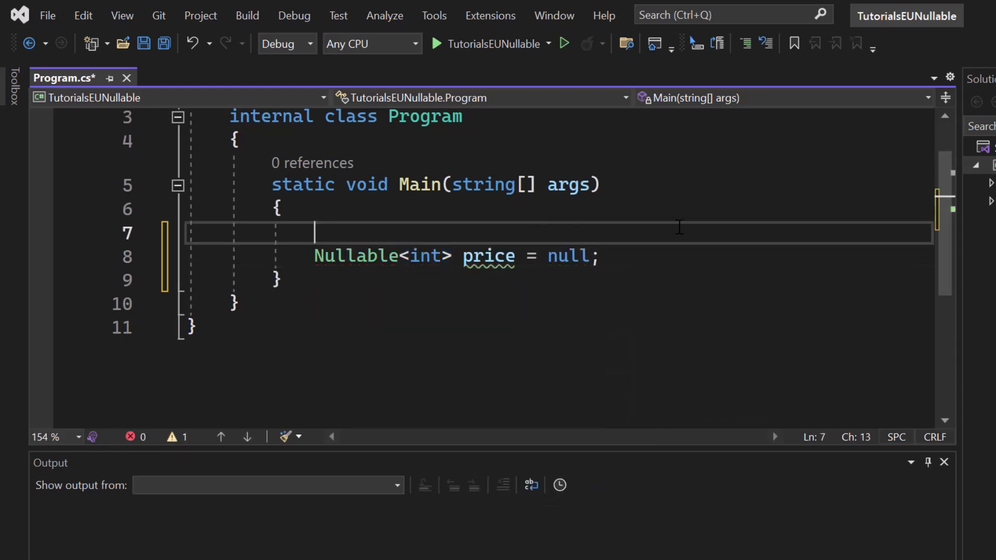
left_click(346, 256)
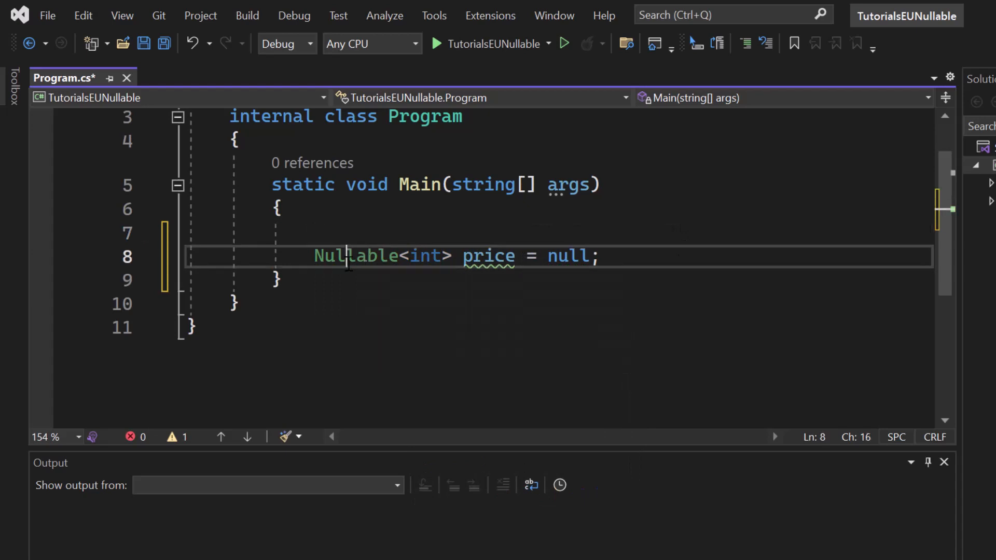
double_click(426, 256)
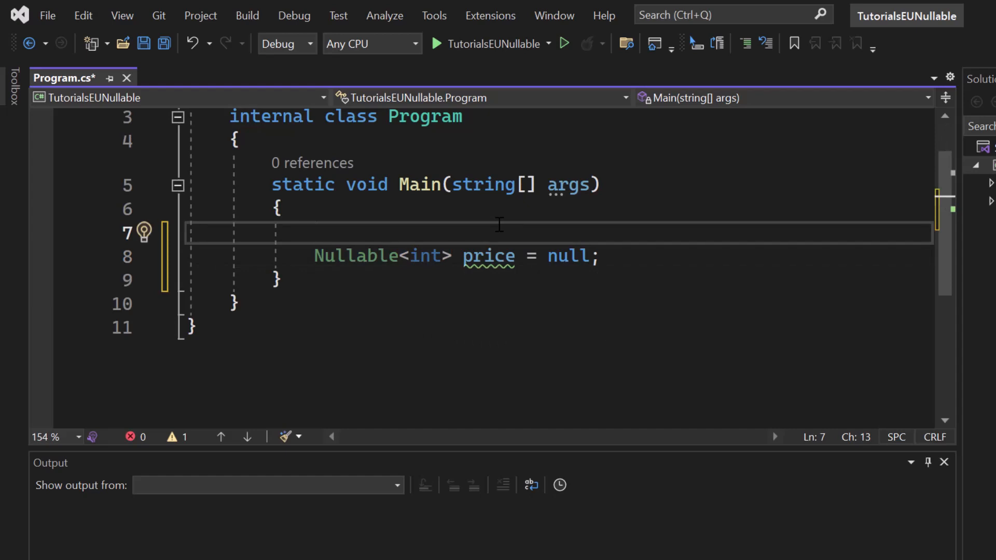
mouse_move(490, 246)
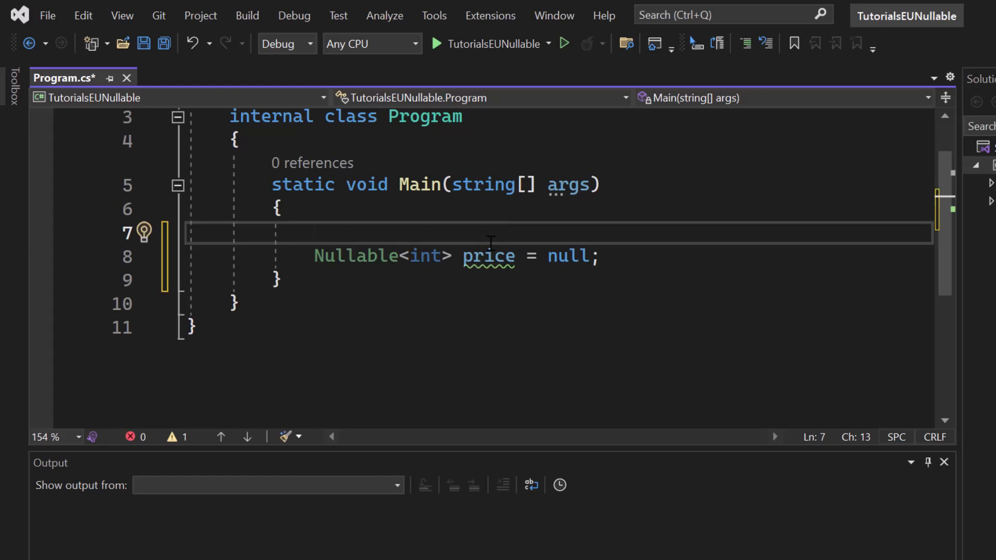
key("enter")
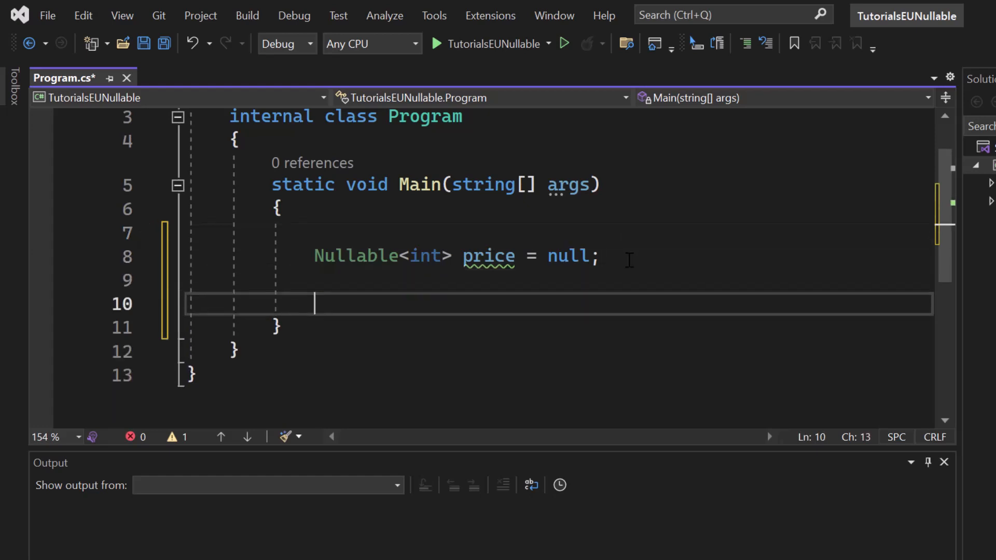
Add an empty if(price == null) block with braces below the price declaration
type("if(price == n")
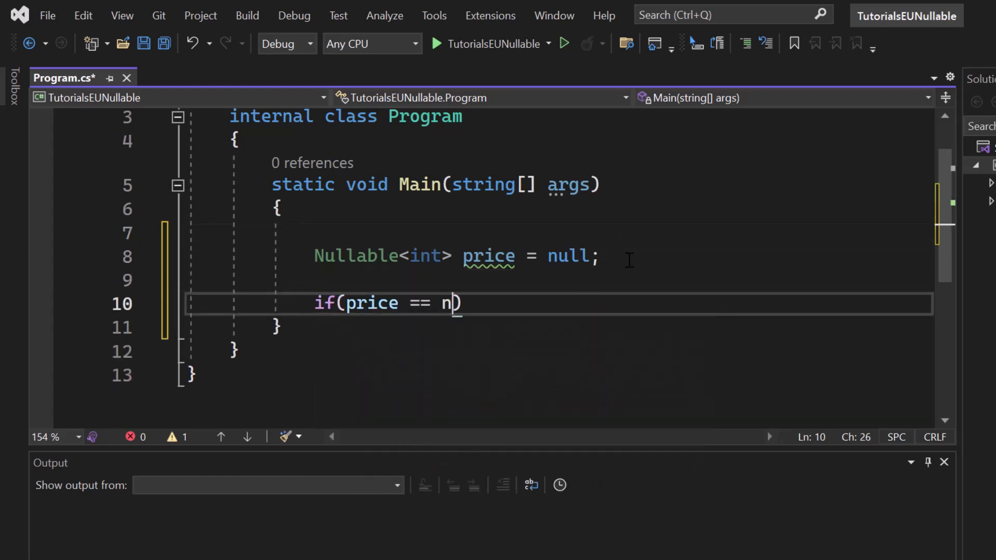
type("ull)")
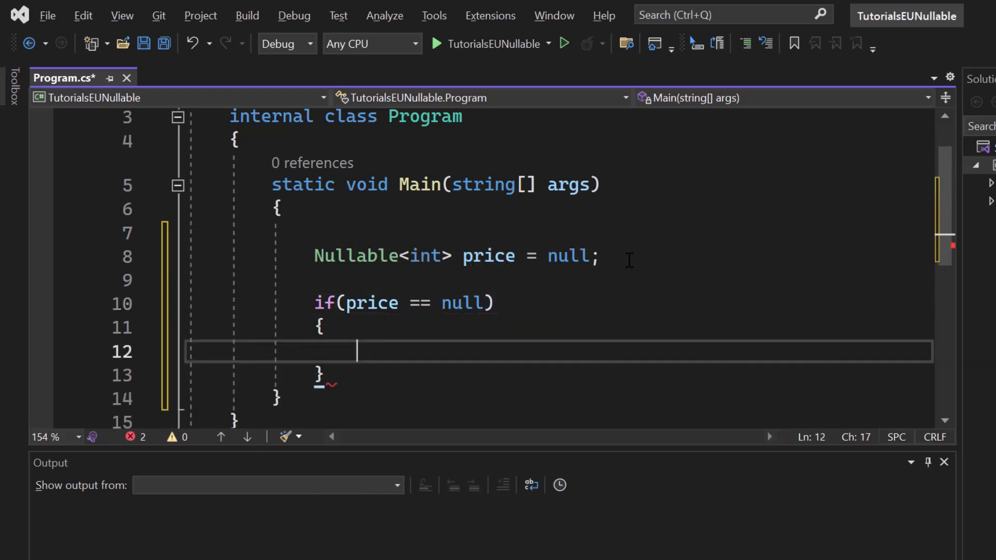
type("price = new Nullable<int>();")
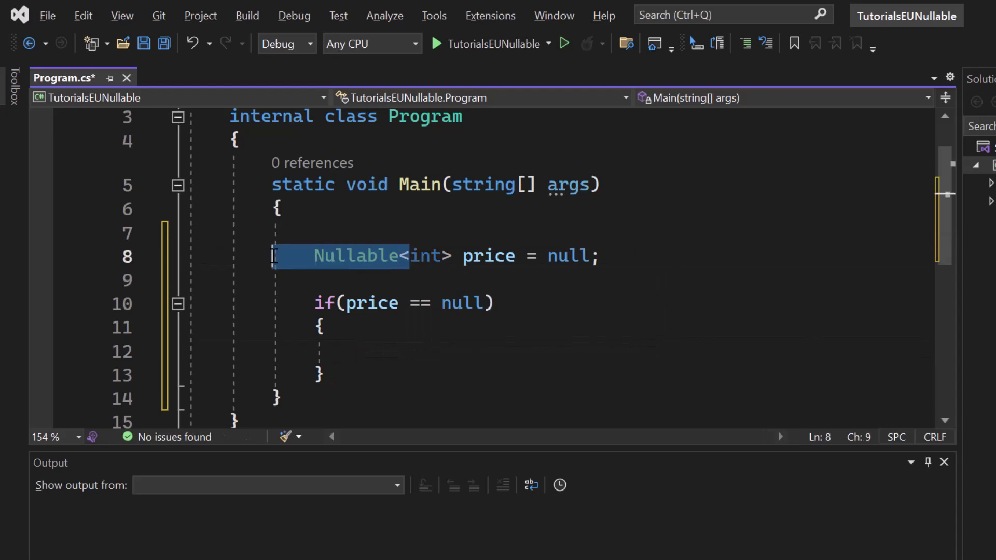
type("int")
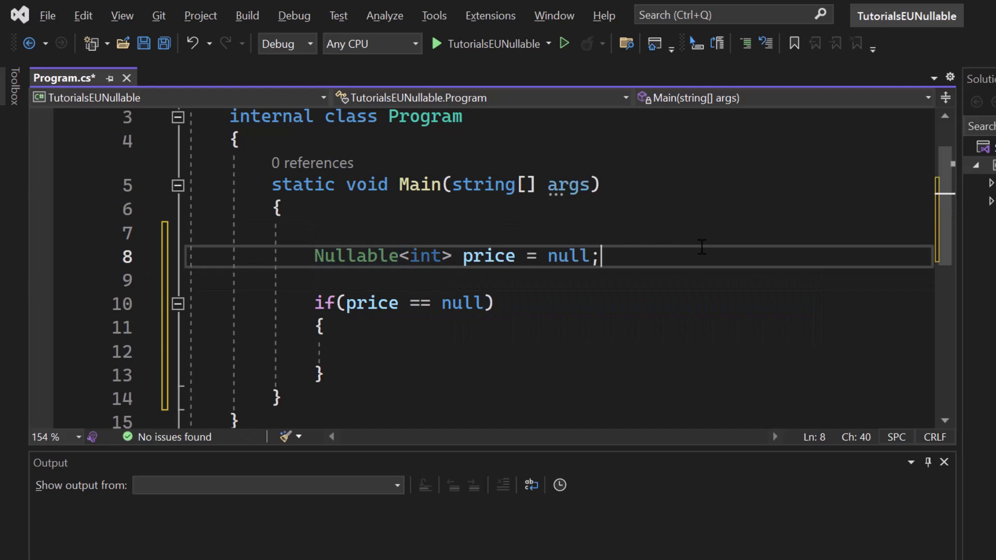
left_click(356, 352)
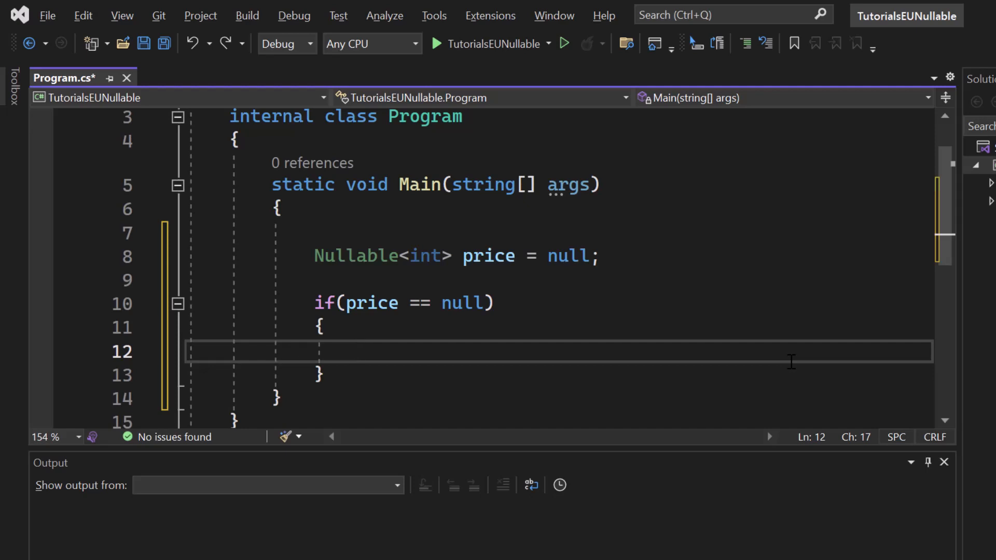
mouse_move(692, 339)
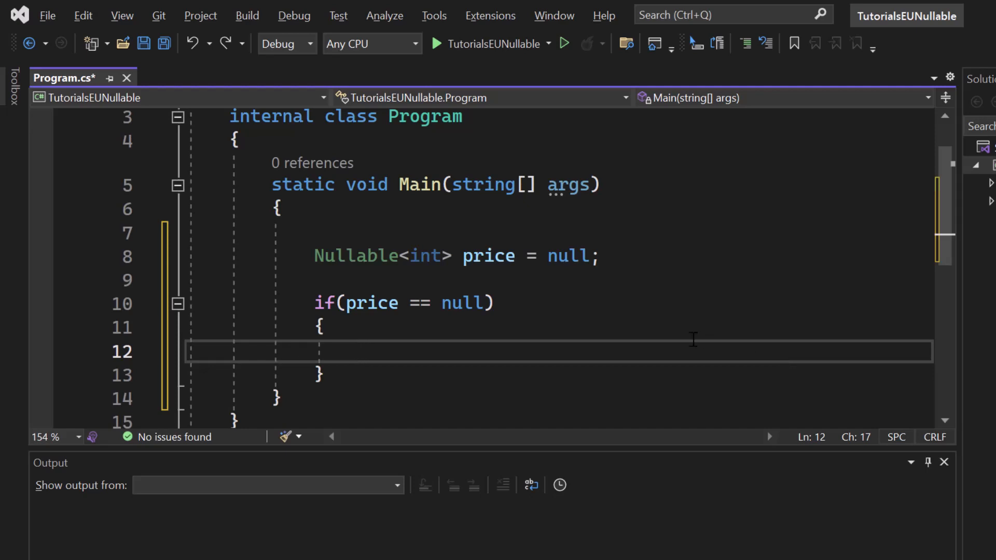
scroll("down", 3)
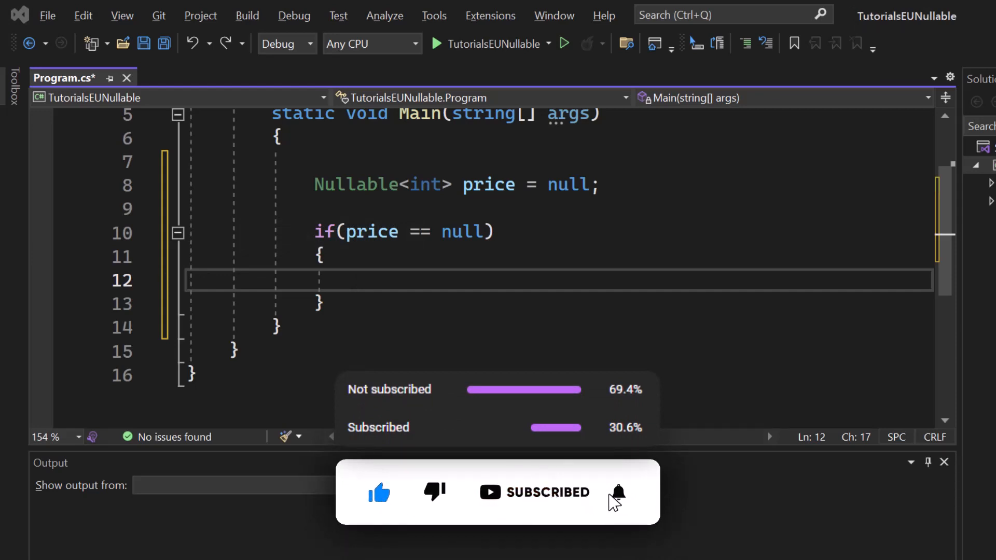
left_click(617, 493)
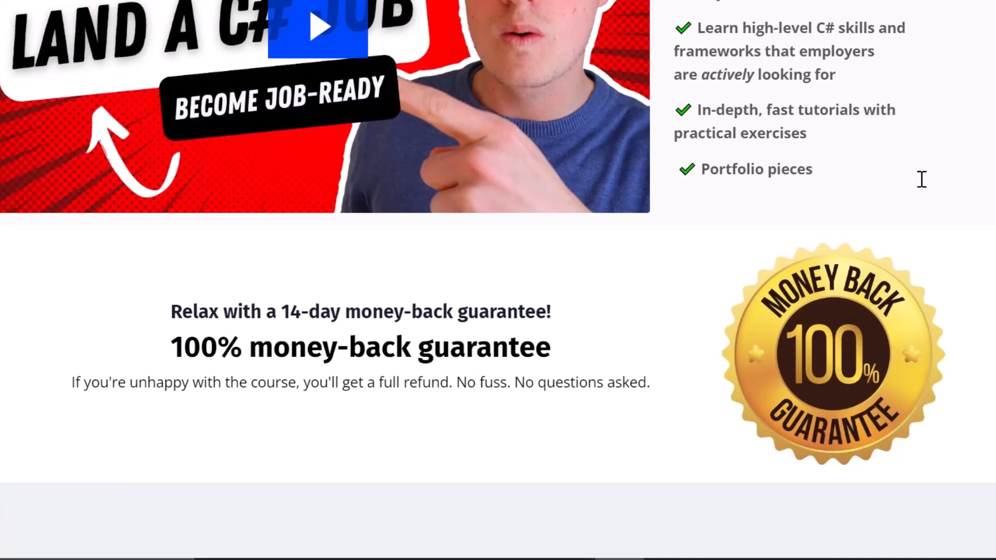
Scroll the course page past the money-back guarantee badge and student testimonials
scroll("down", 3)
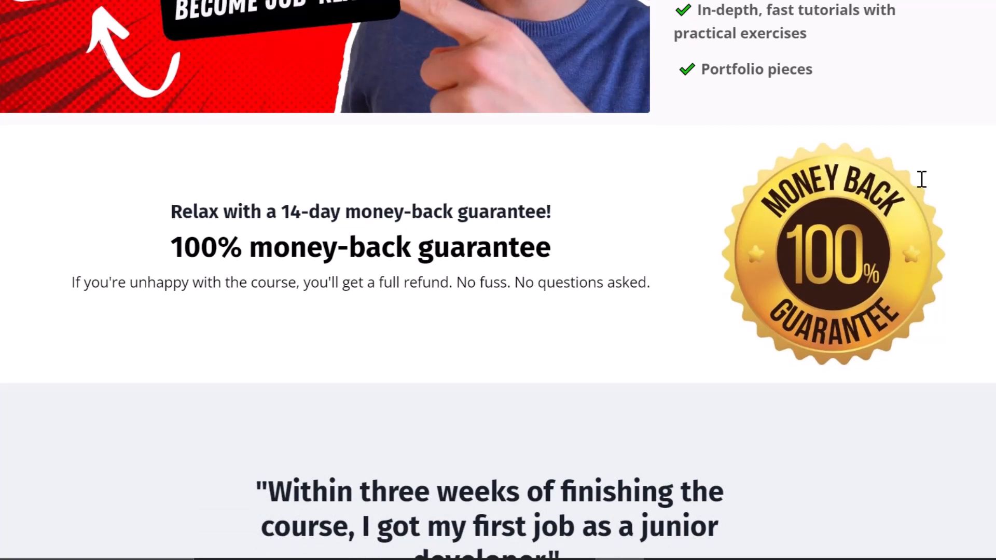
scroll("down", 3)
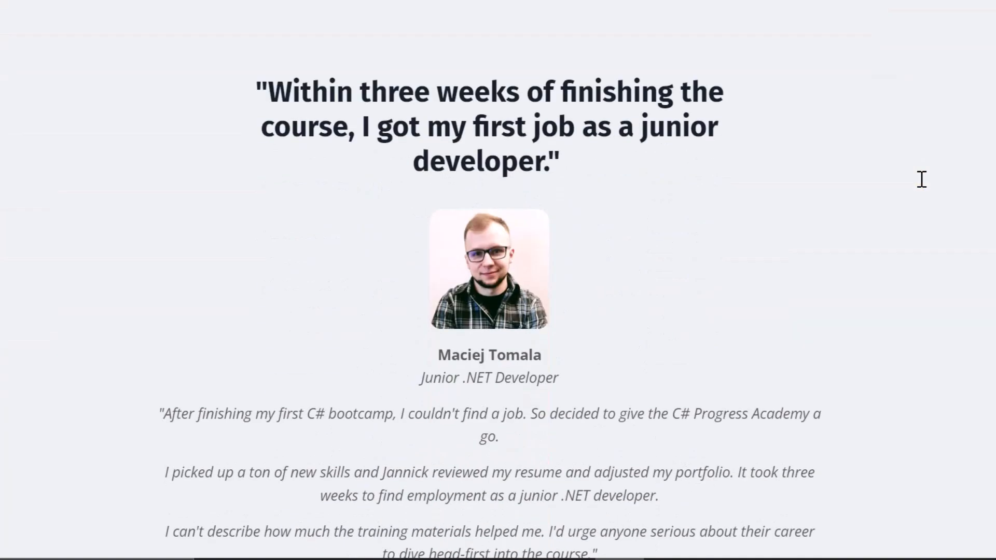
scroll("down", 3)
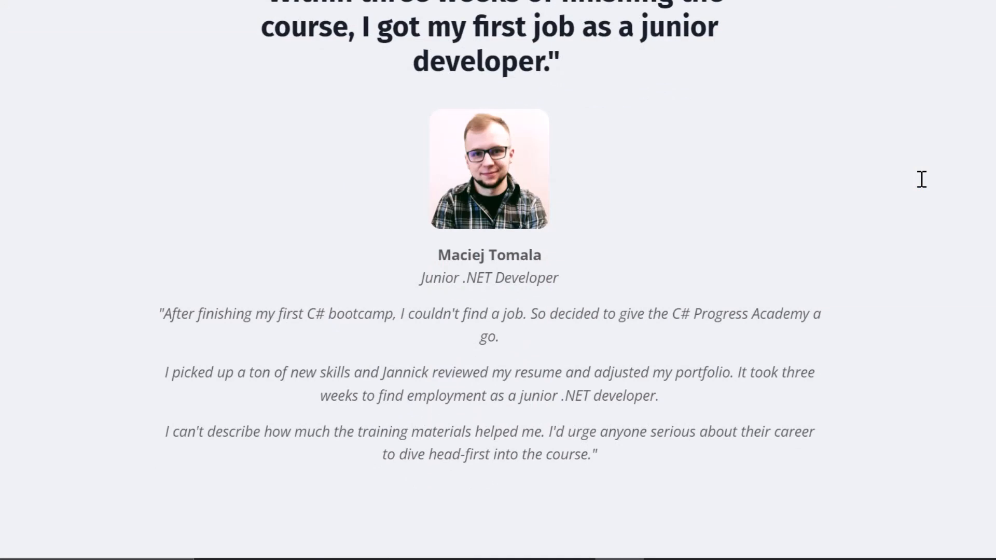
scroll("down", 3)
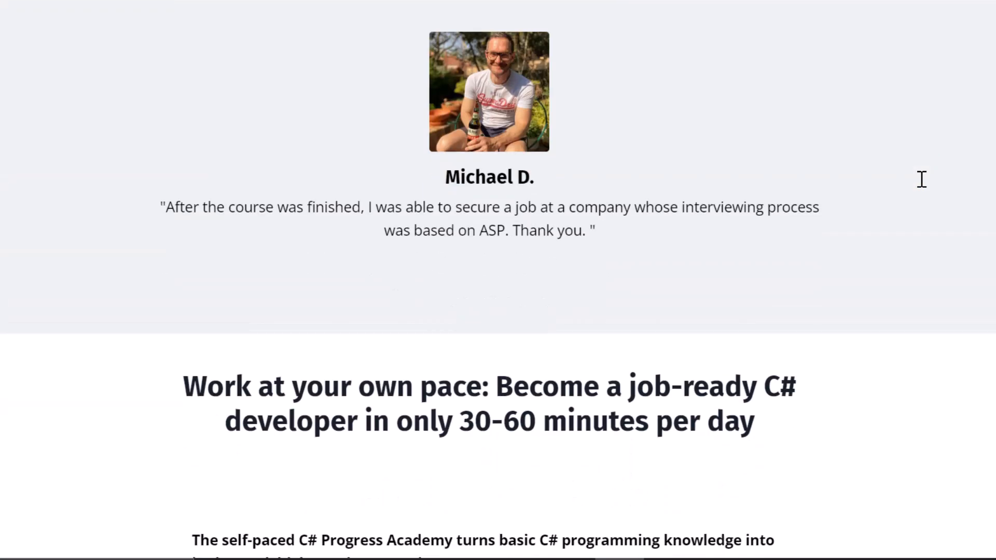
scroll("down", 3)
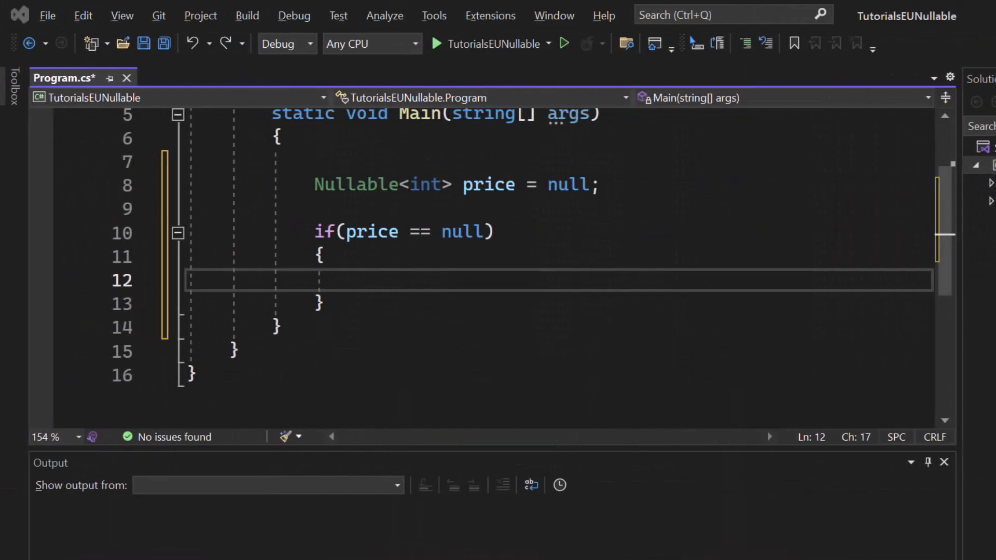
Replace Nullable<int> with the shorthand int? in the price declaration
scroll("up", 3)
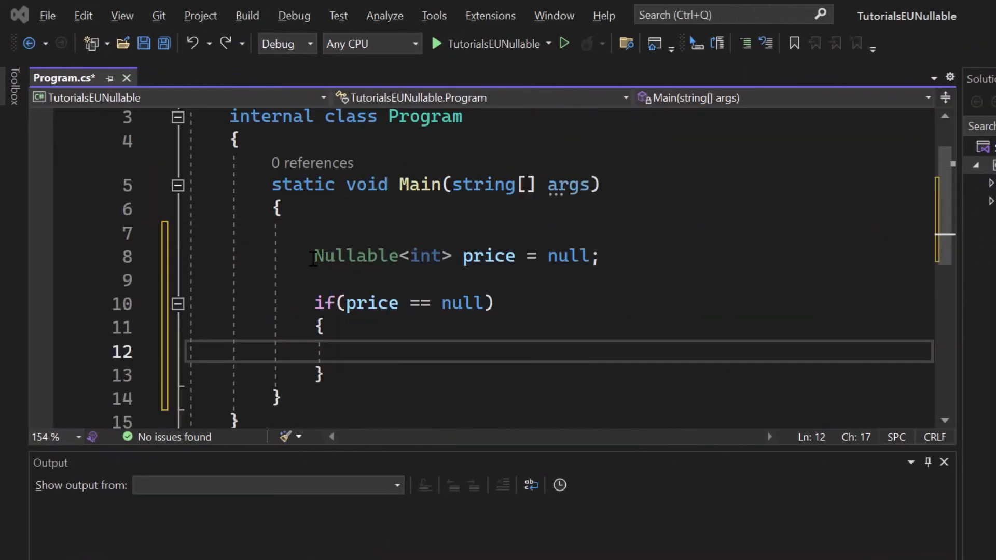
double_click(356, 256)
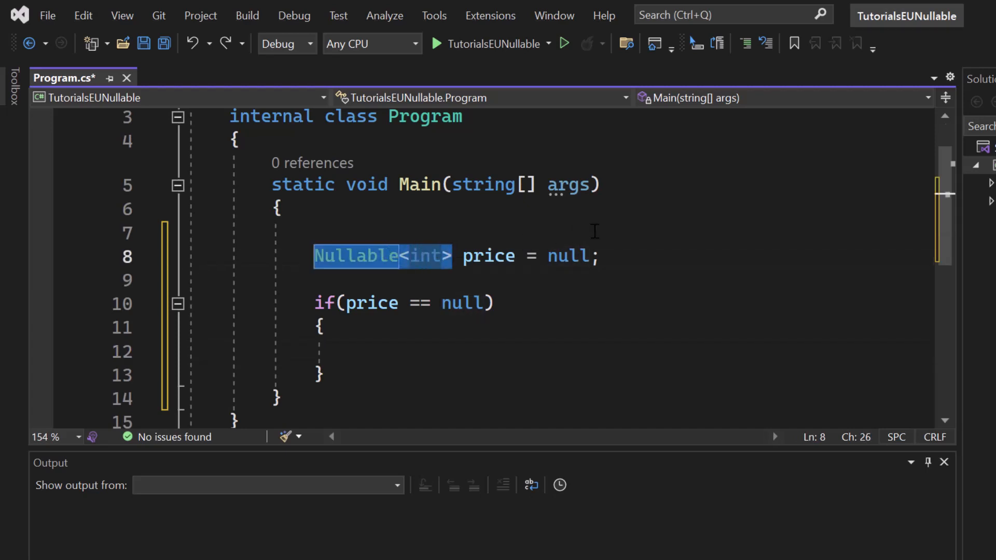
type("int?")
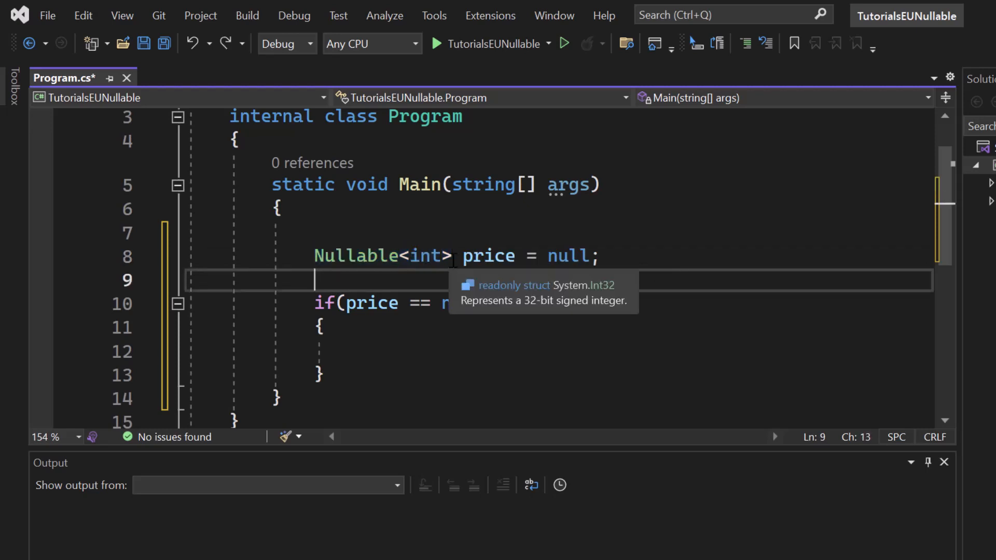
type("int?")
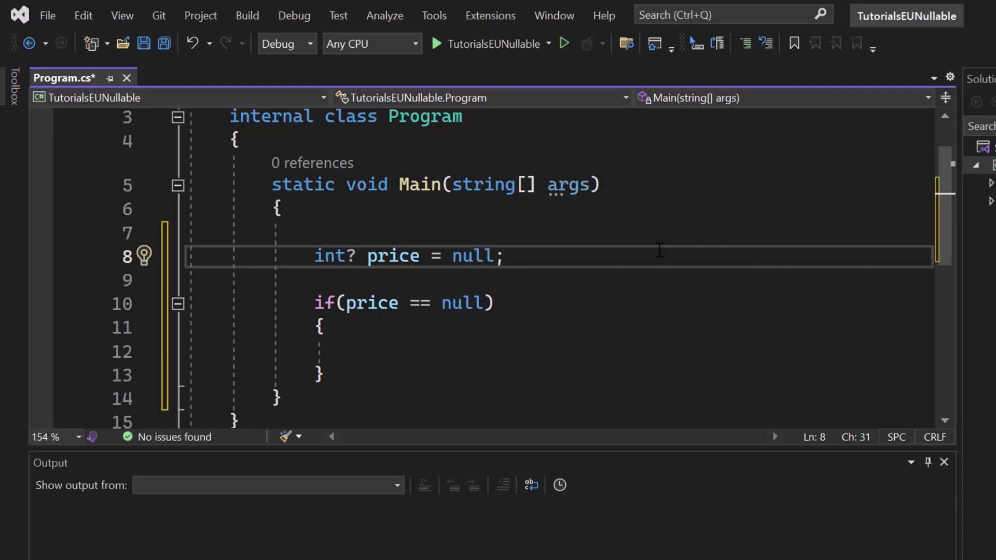
scroll("down", 3)
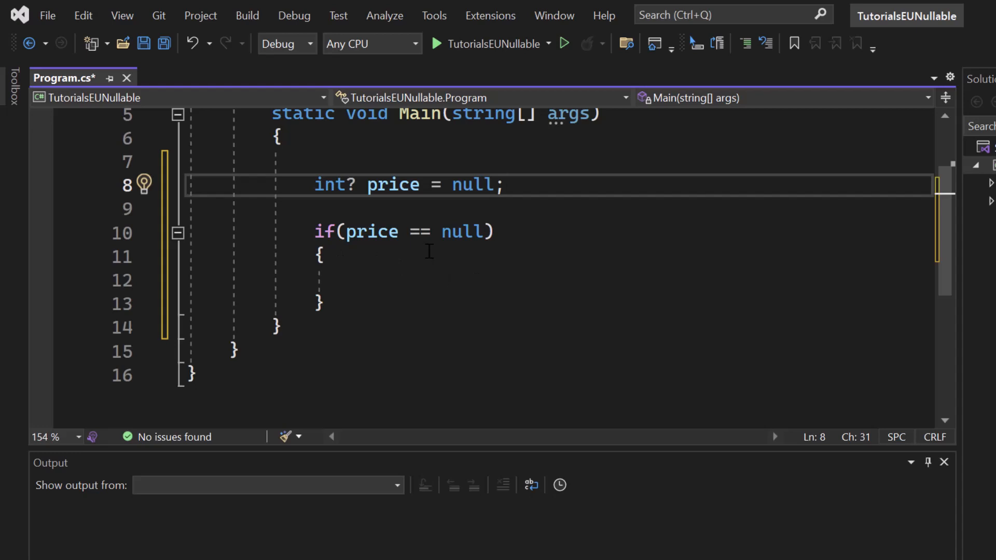
mouse_move(429, 191)
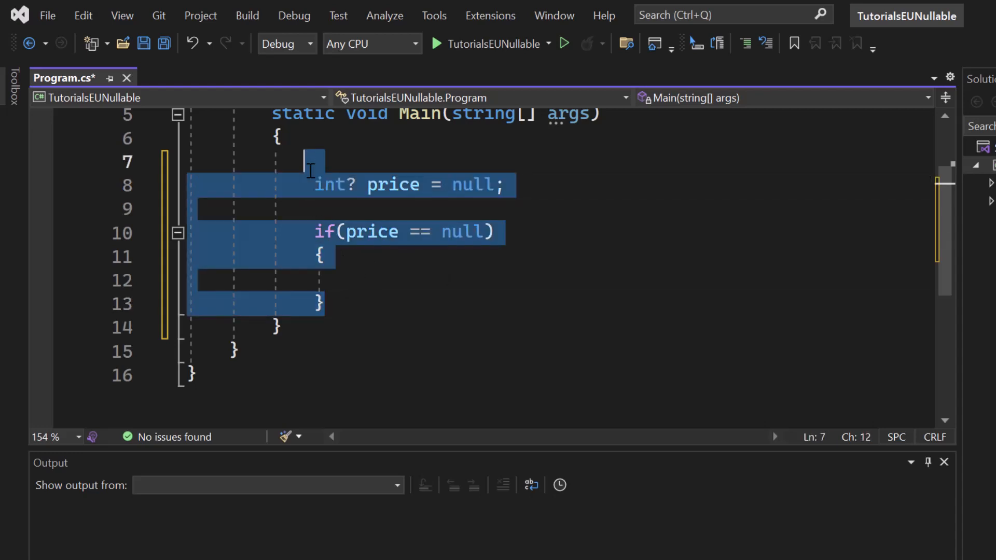
Delete the price code and declare bool? hasExpired = null in its place
key("Delete")
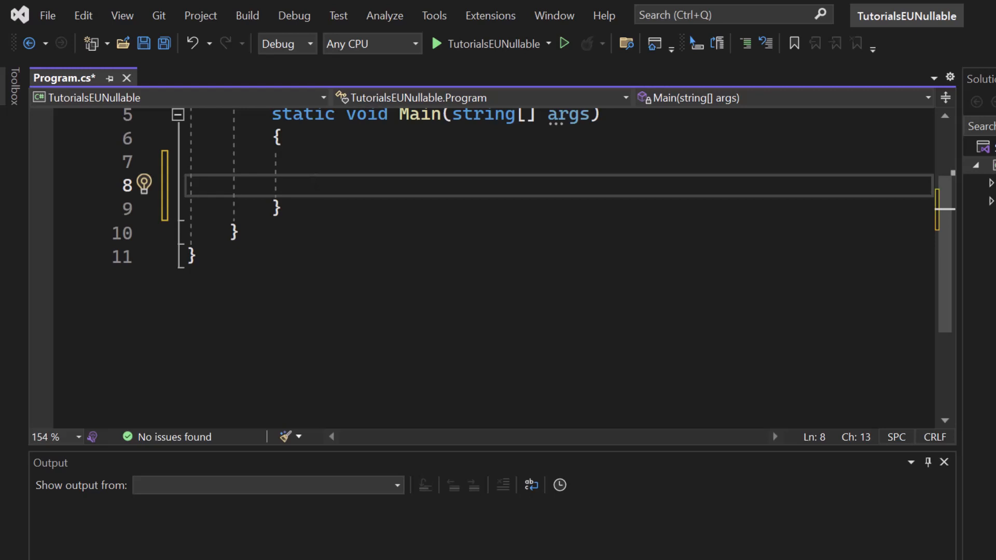
type("bool has")
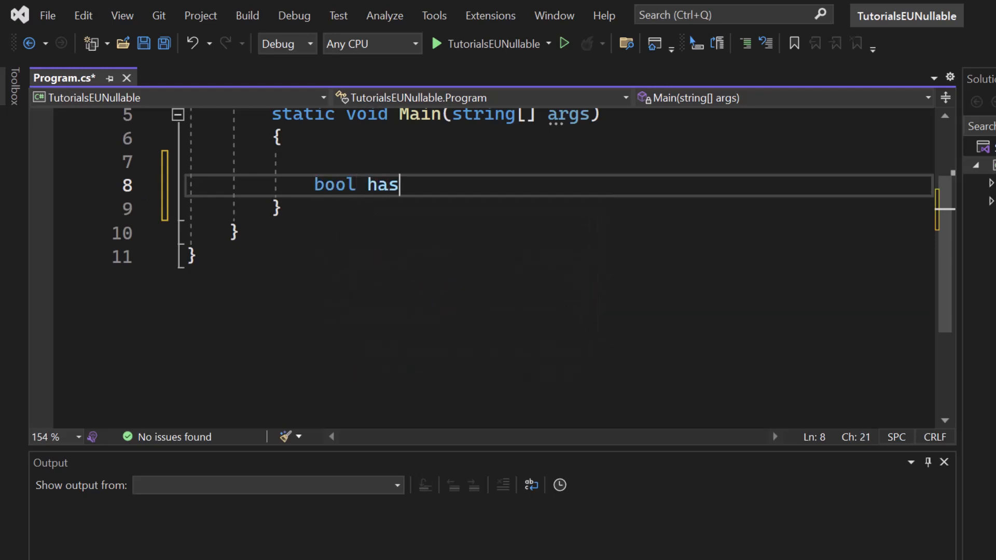
type("Expired = false;")
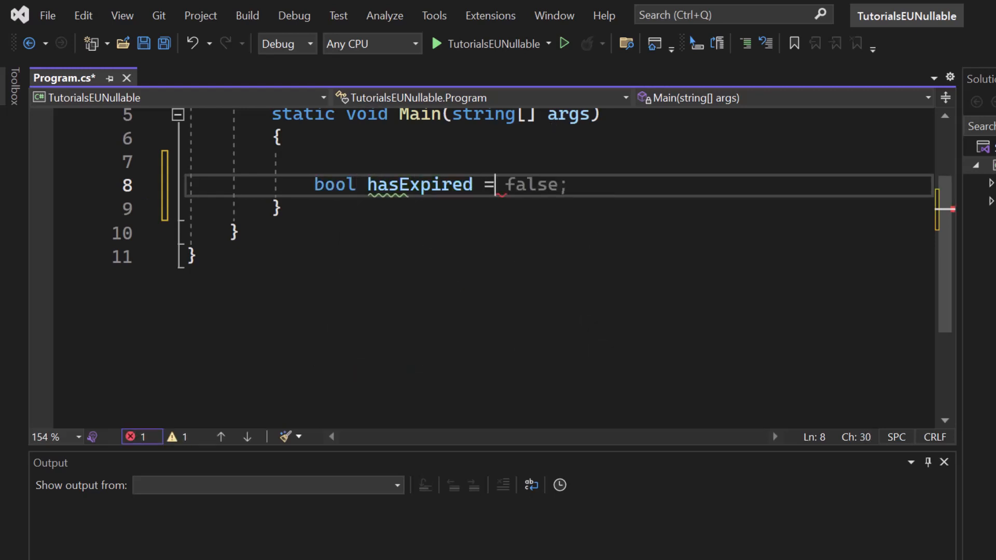
type("null")
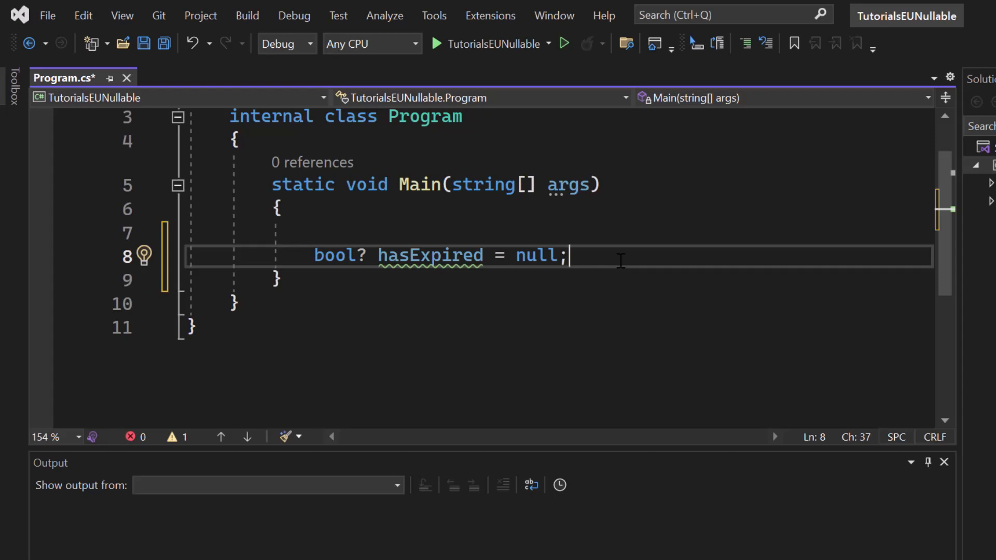
Type if(hasExpired == null) on a new line below the hasExpired declaration
type("i")
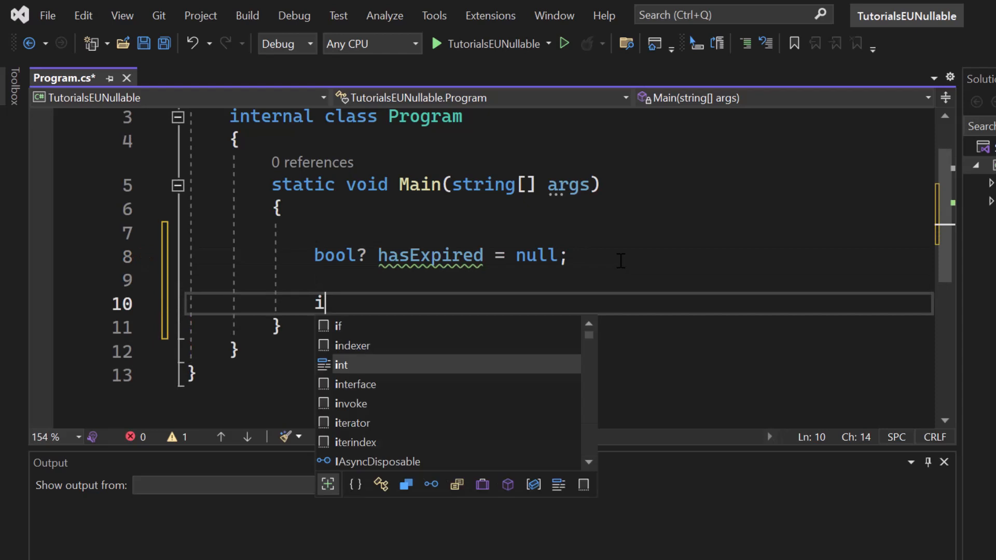
type("f(hasExpired)")
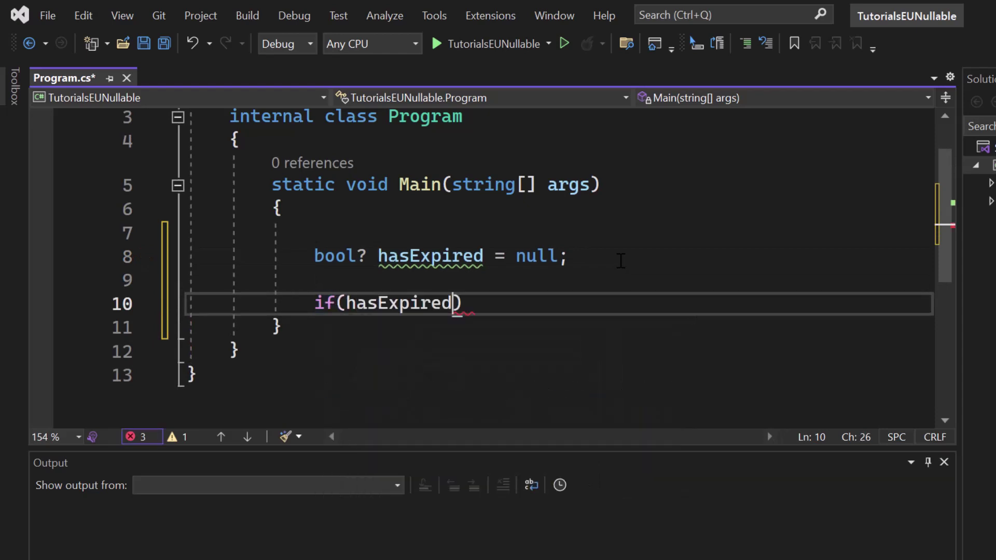
type("== null")
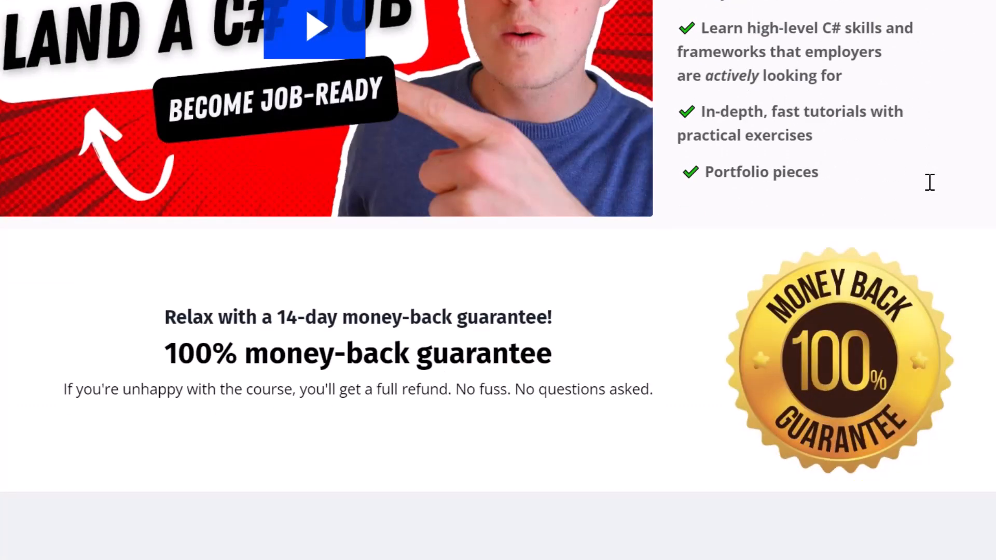
Scroll the course page down to the 'By the end of the course' skills list
scroll("down", 3)
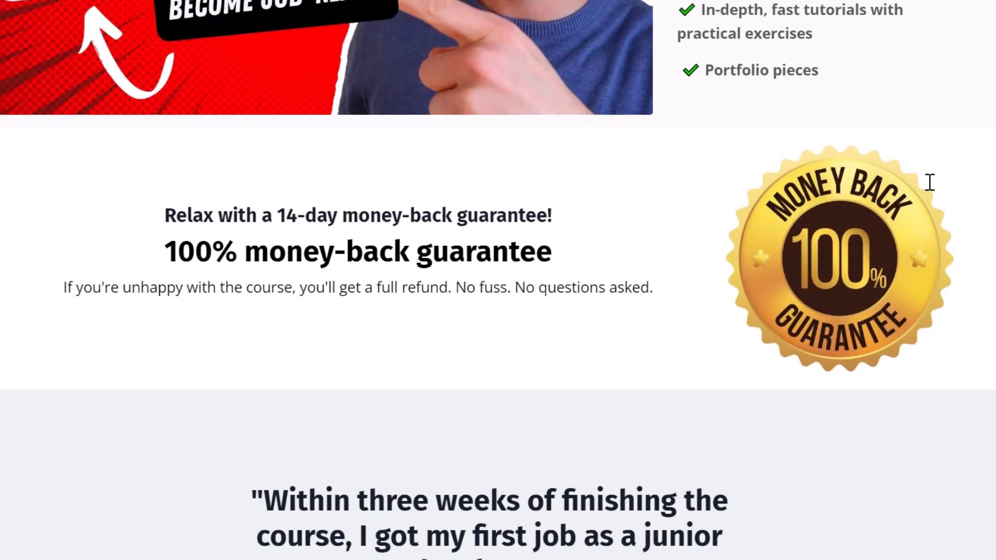
scroll("down", 3)
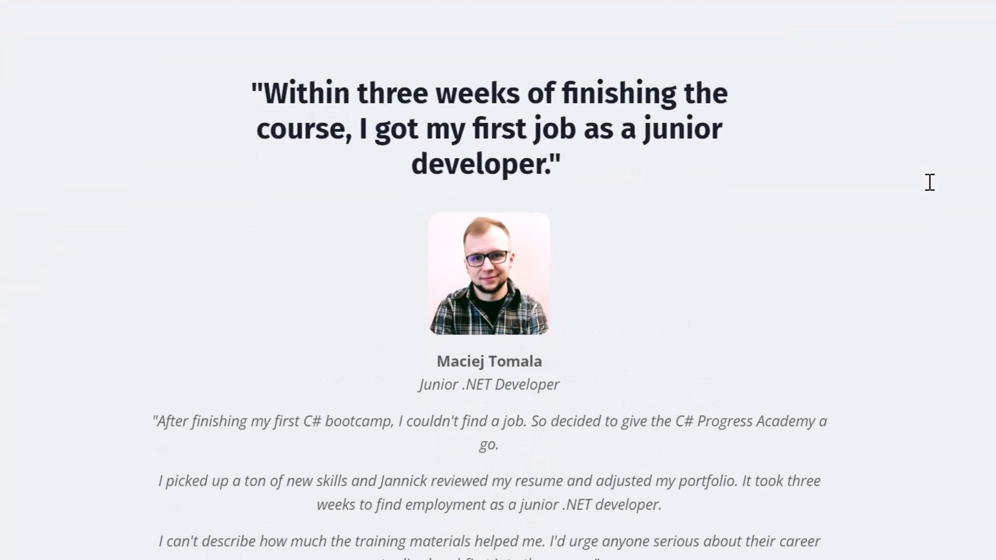
scroll("down", 3)
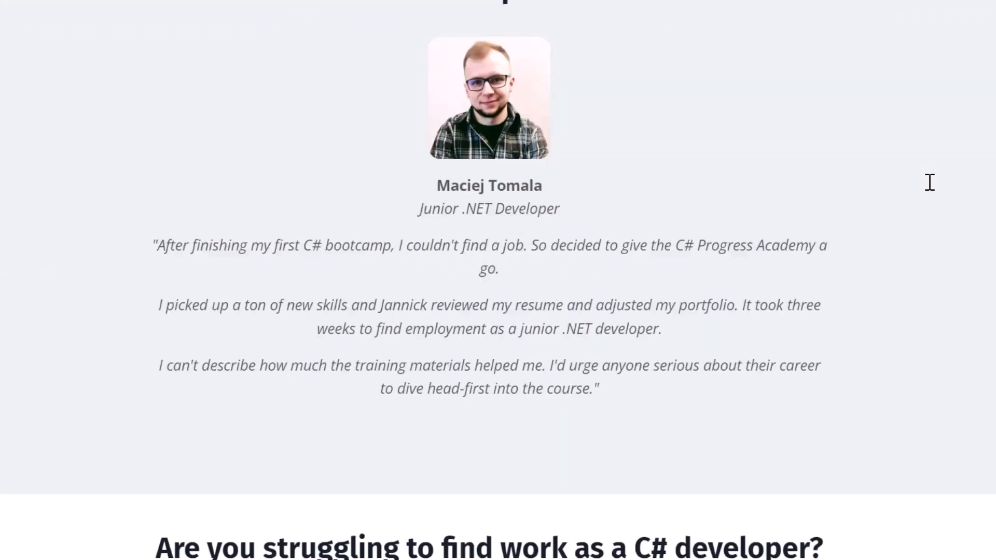
scroll("down", 3)
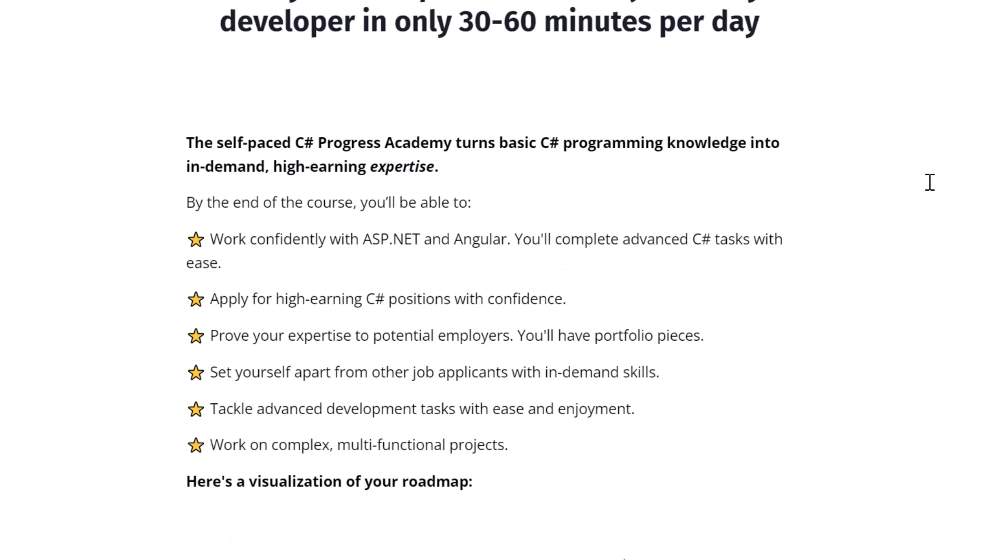